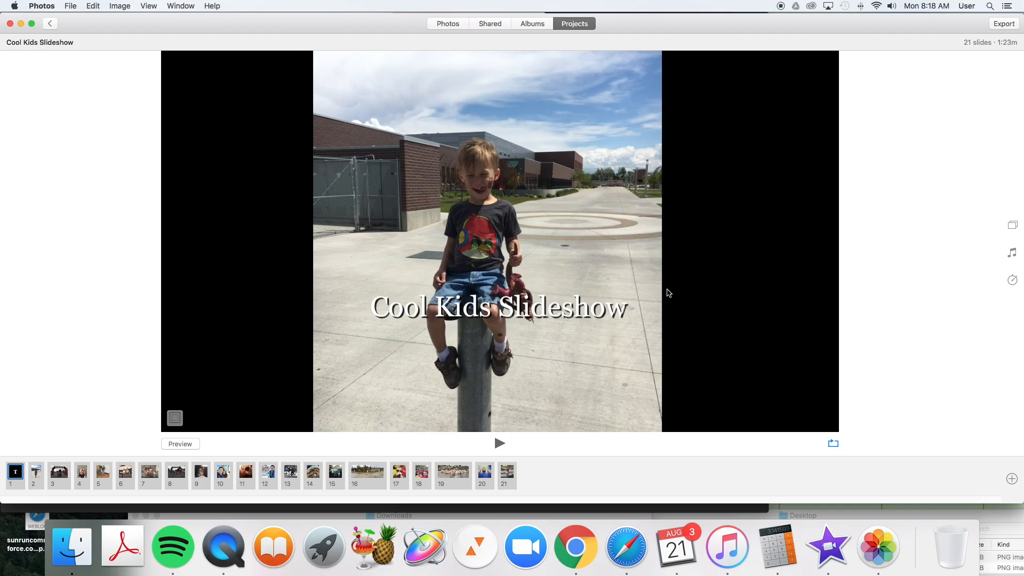
pyautogui.moveTo(129, 76)
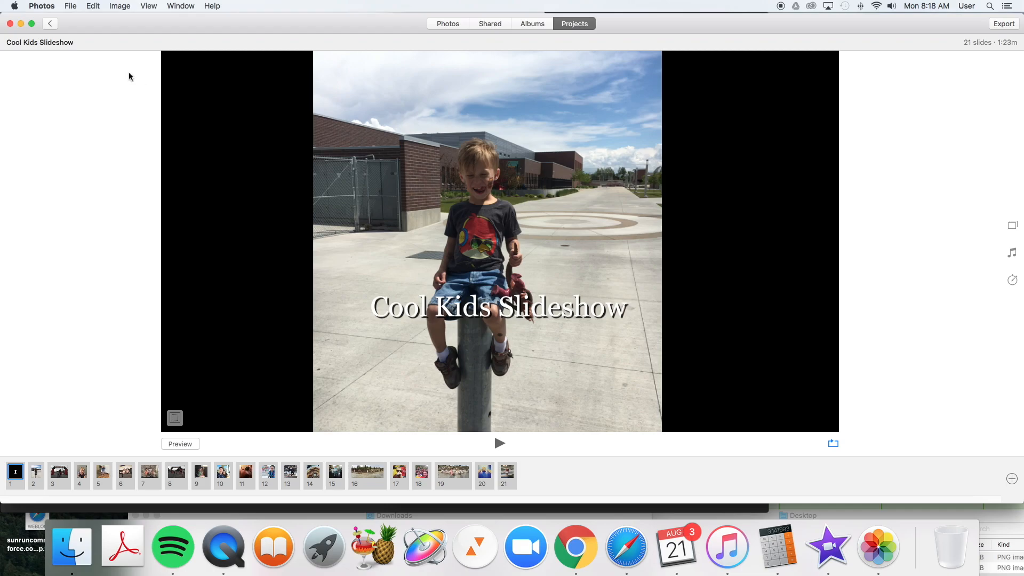
pyautogui.moveTo(98, 32)
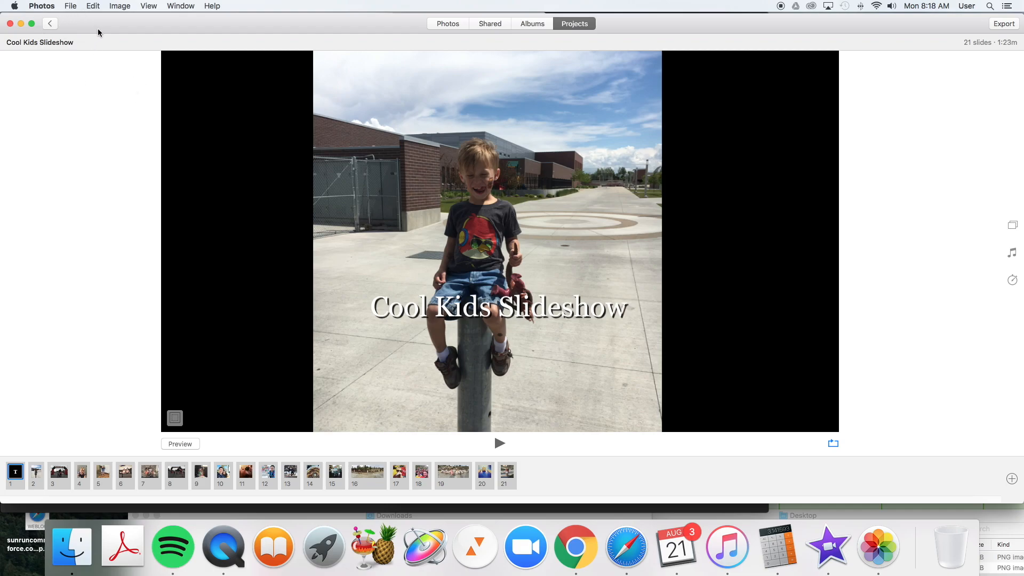
pyautogui.moveTo(256, 273)
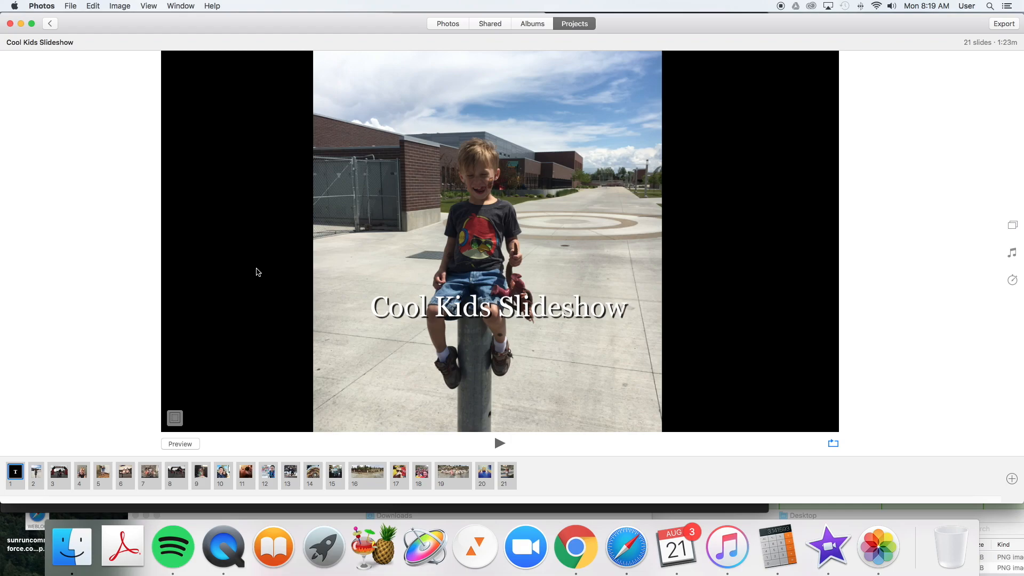
pyautogui.moveTo(503, 418)
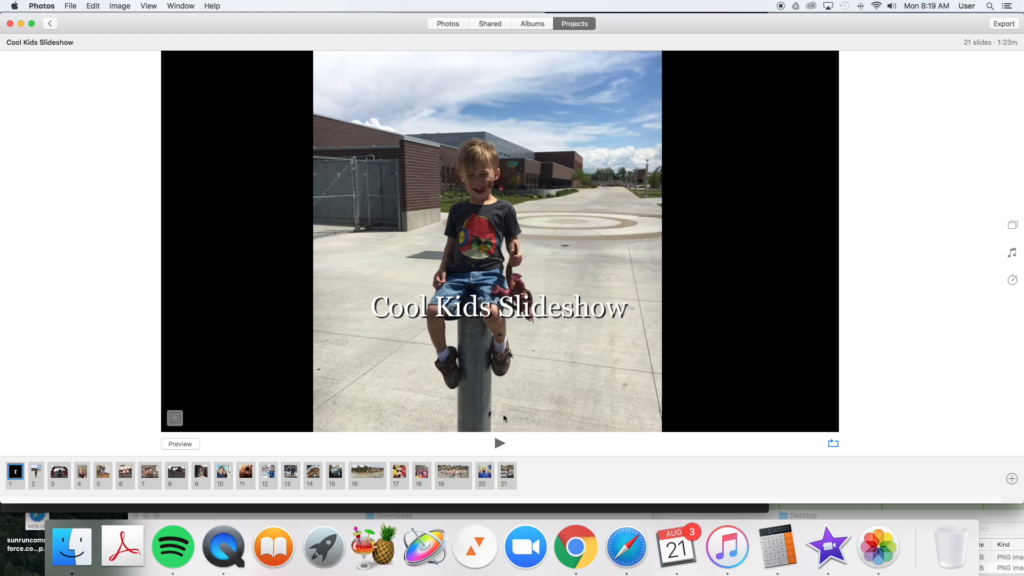
pyautogui.moveTo(415, 346)
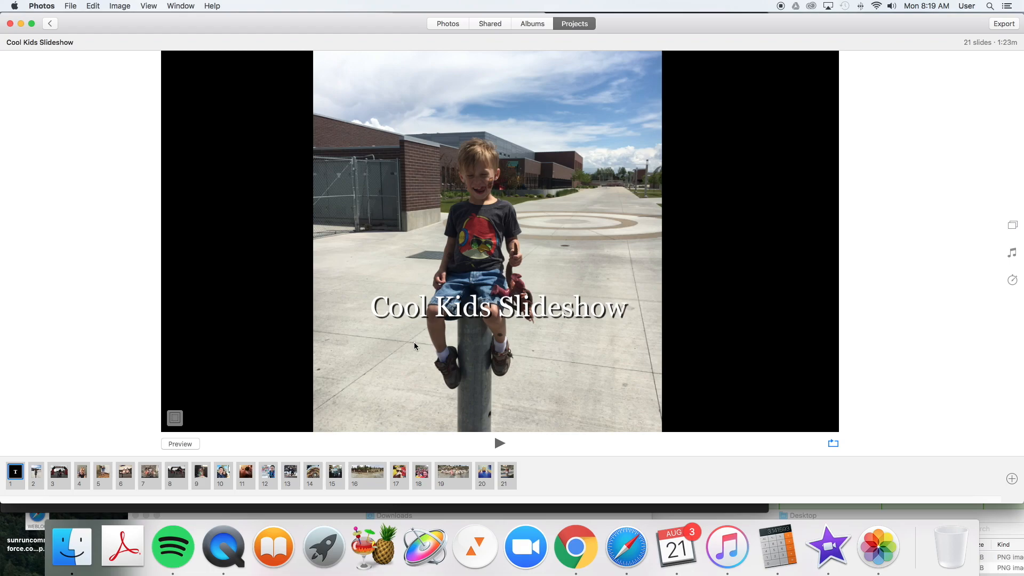
pyautogui.moveTo(742, 91)
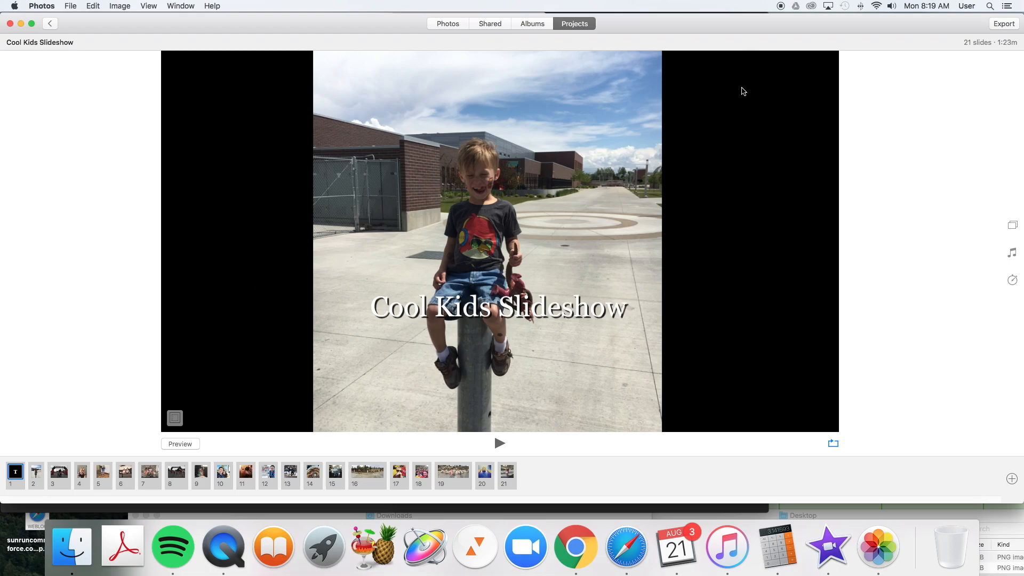
pyautogui.moveTo(652, 92)
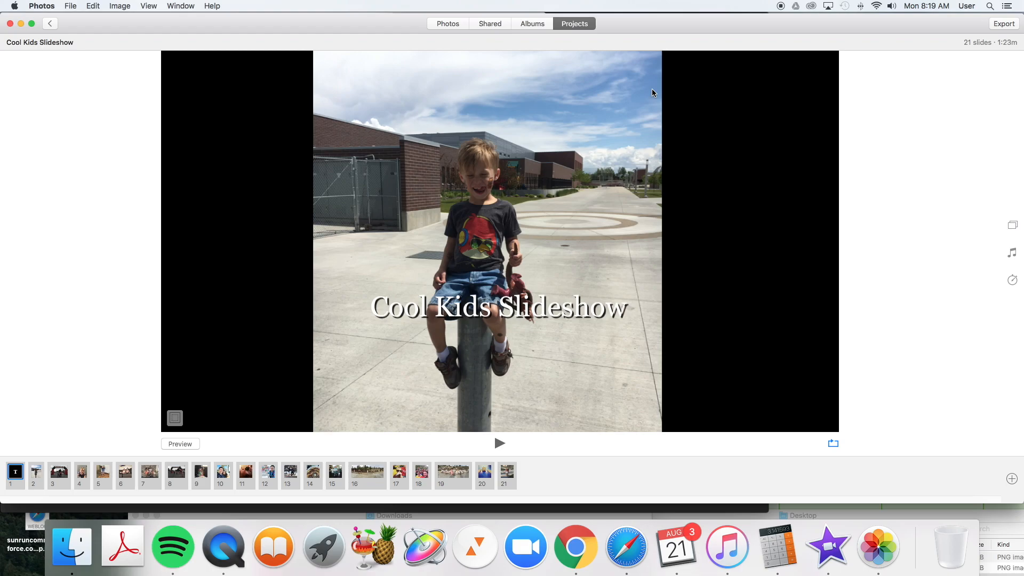
pyautogui.moveTo(511, 83)
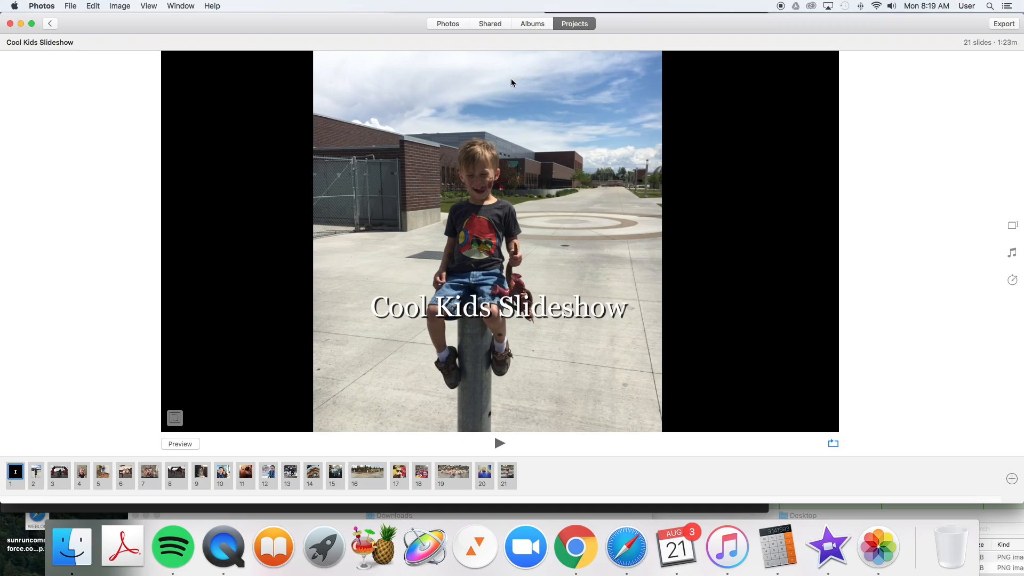
pyautogui.moveTo(205, 44)
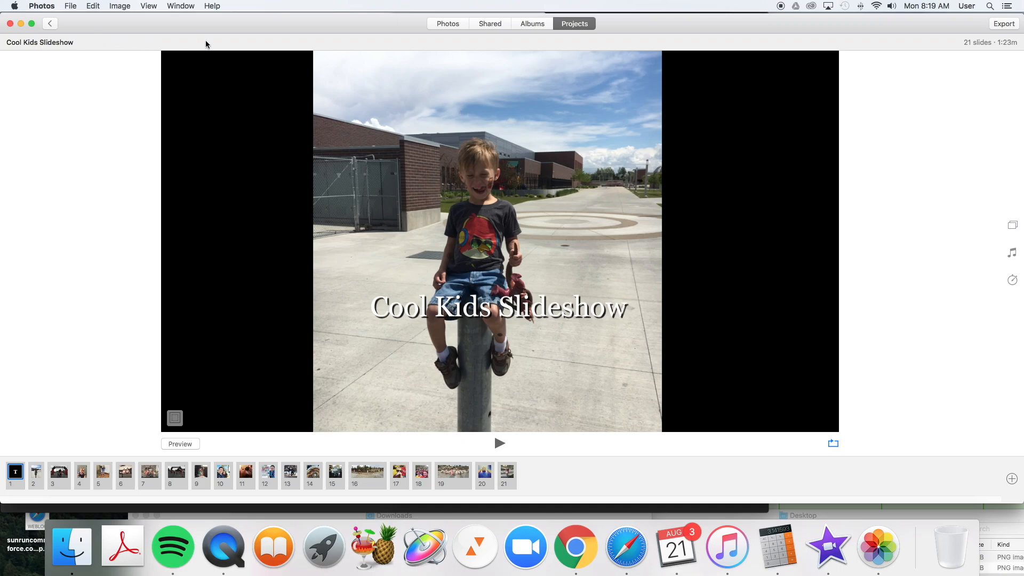
pyautogui.moveTo(288, 38)
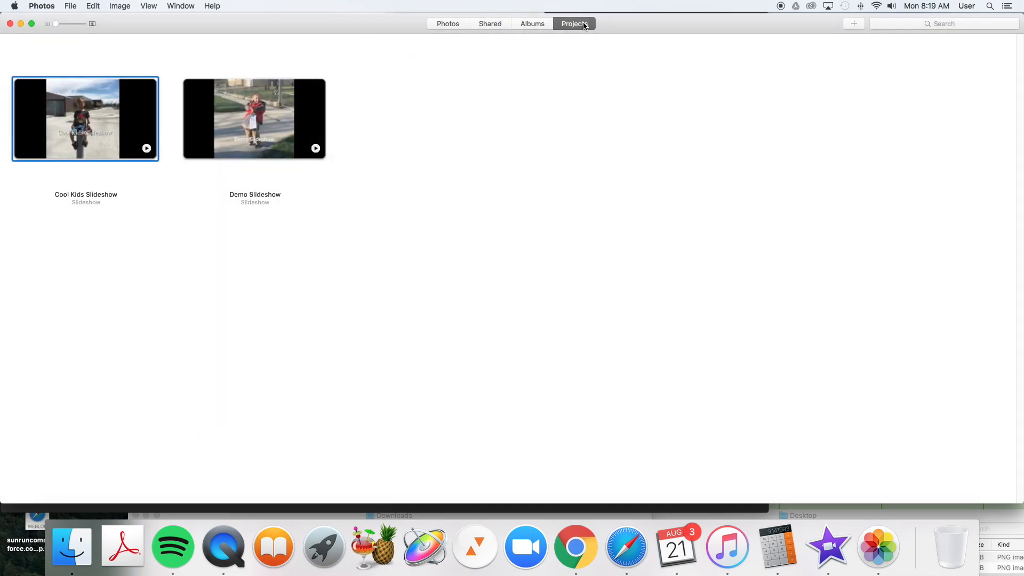
pyautogui.moveTo(583, 28)
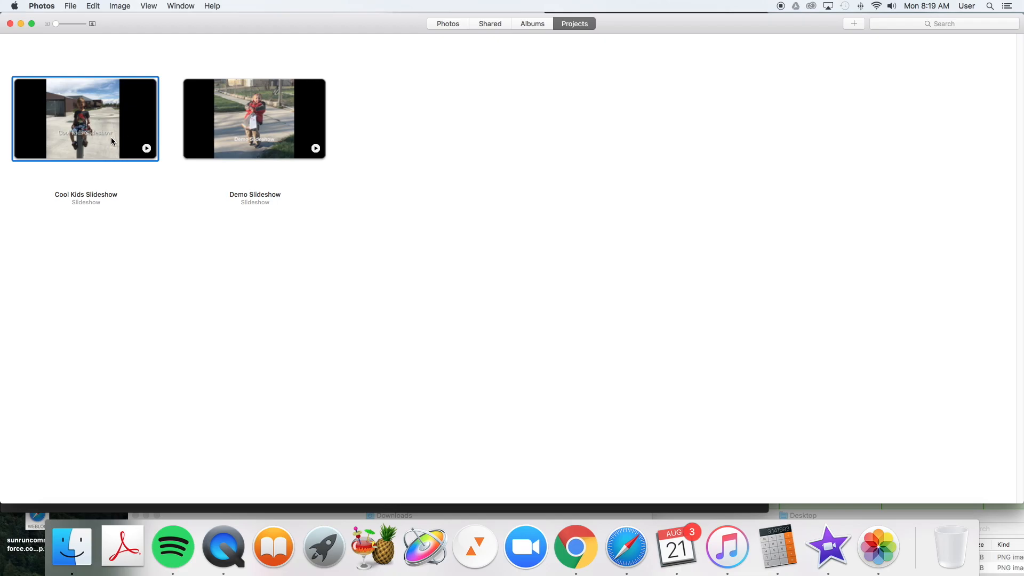
# Step: Open the Cool Kids Slideshow project from the Projects list
pyautogui.doubleClick(85, 118)
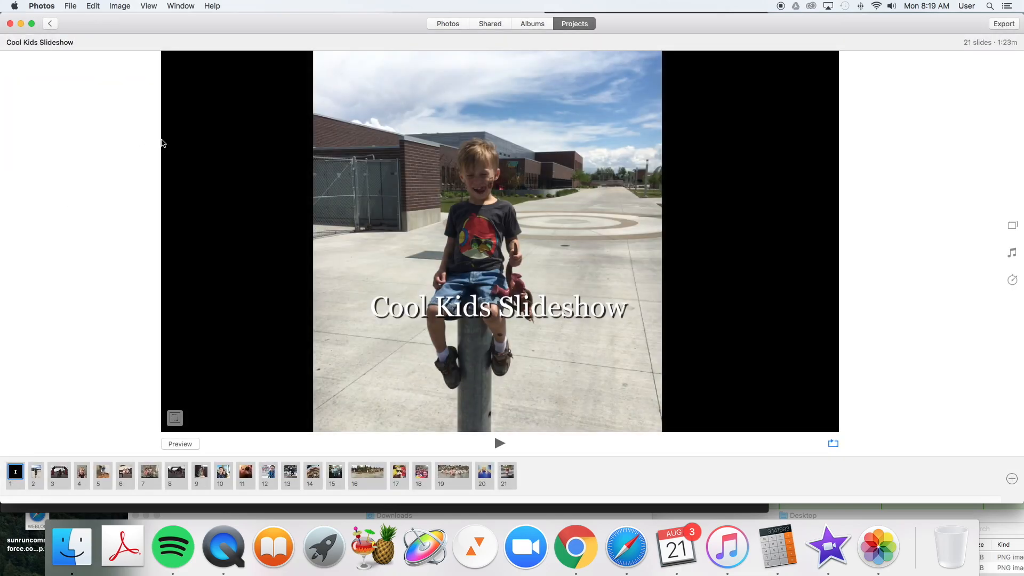
pyautogui.click(70, 6)
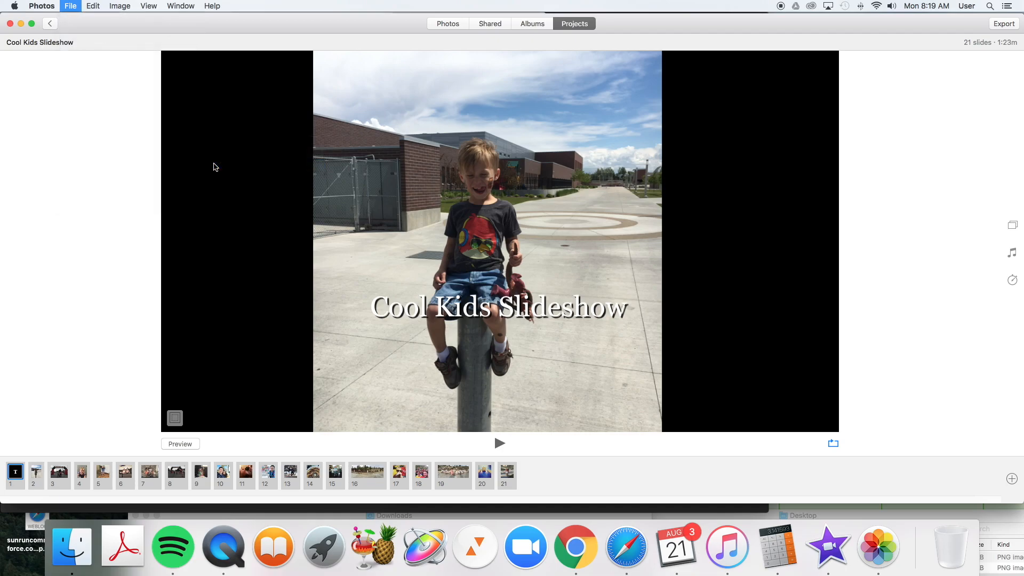
# Step: Export the slideshow as a High Definition (1080p) .m4v movie named for YouTube and save it
pyautogui.click(1004, 24)
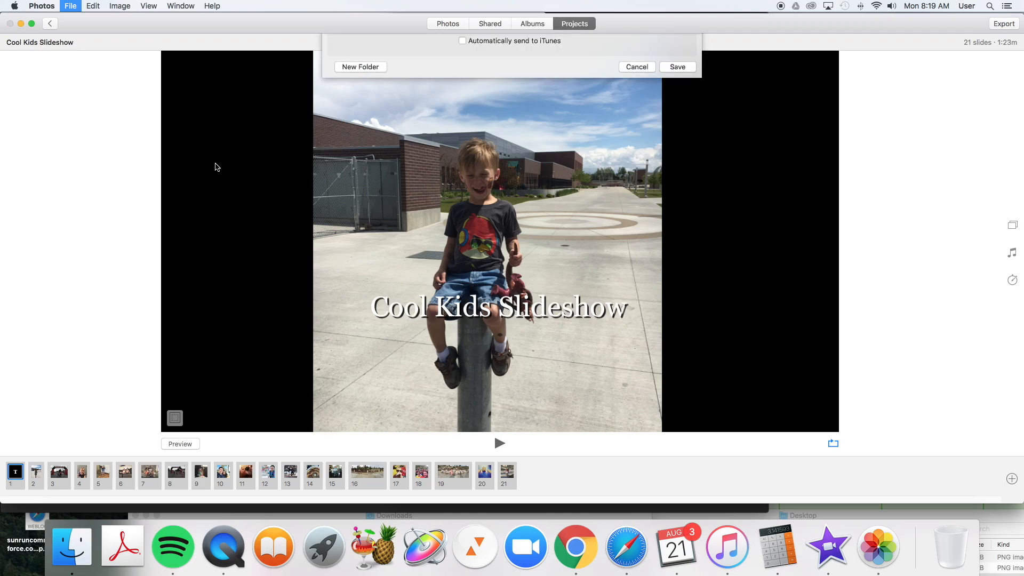
pyautogui.click(587, 52)
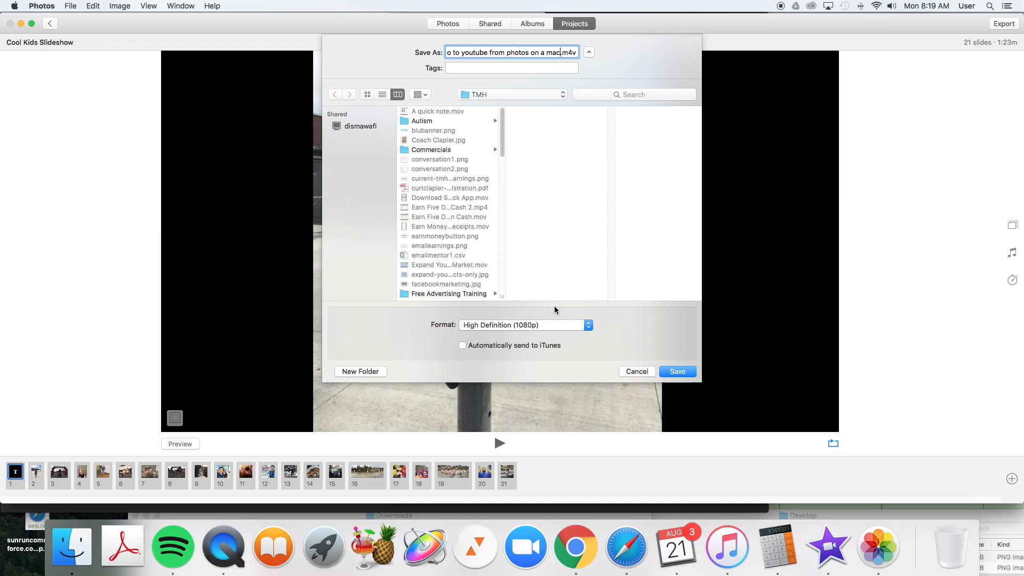
pyautogui.scroll(-3)
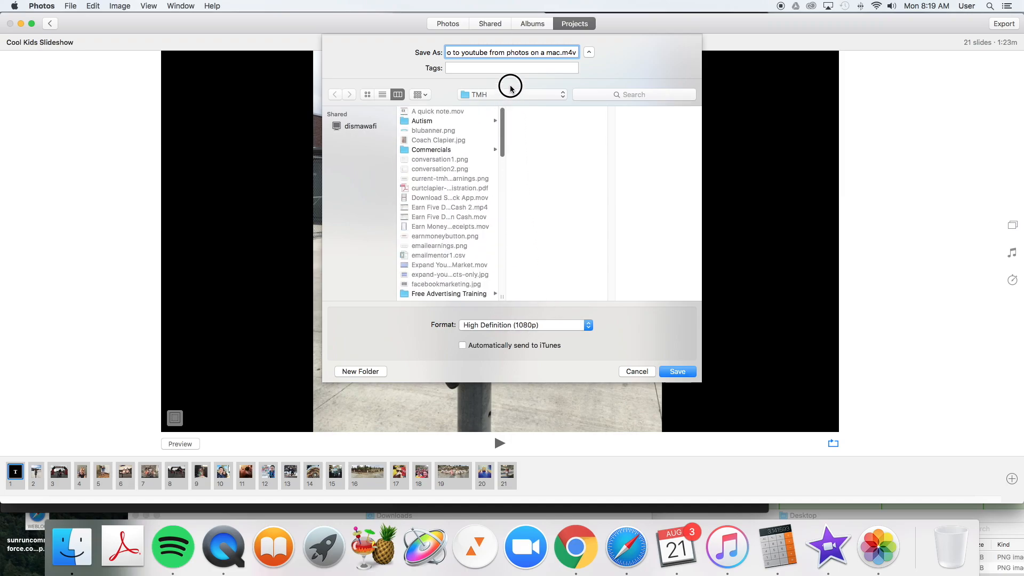
pyautogui.click(587, 53)
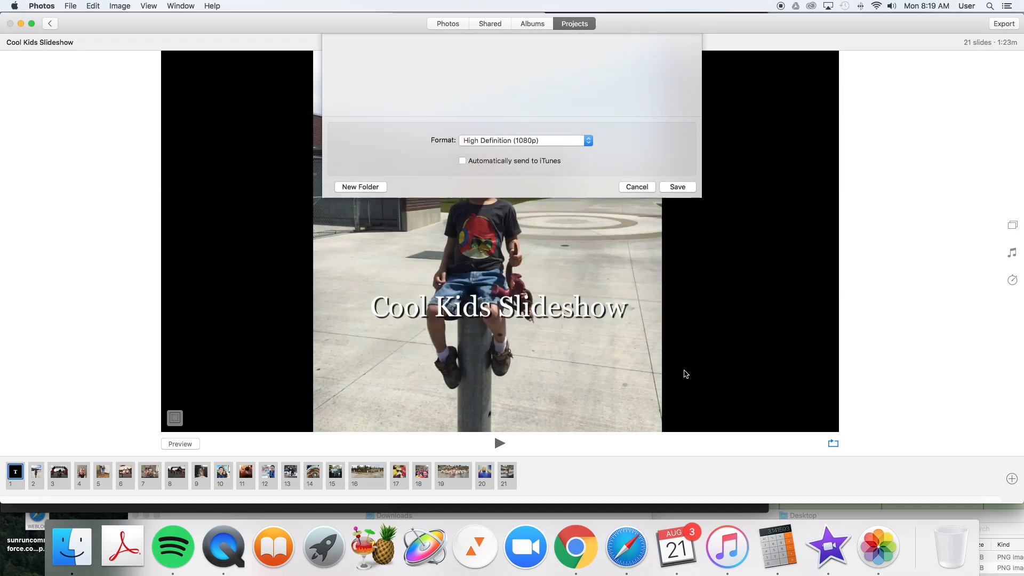
# Step: Let the slideshow export run and bring up YouTube in Chrome
pyautogui.click(677, 186)
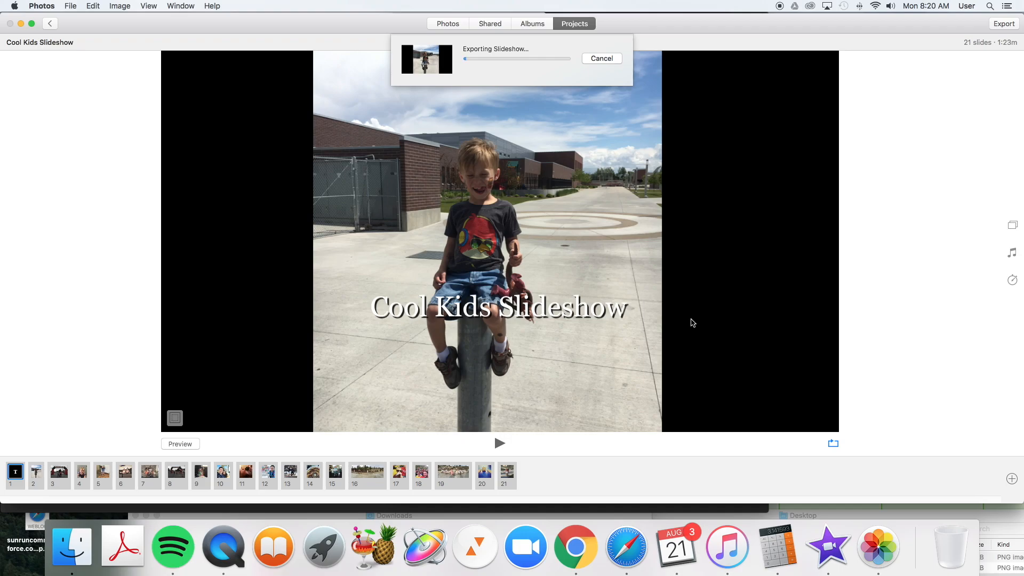
pyautogui.moveTo(614, 473)
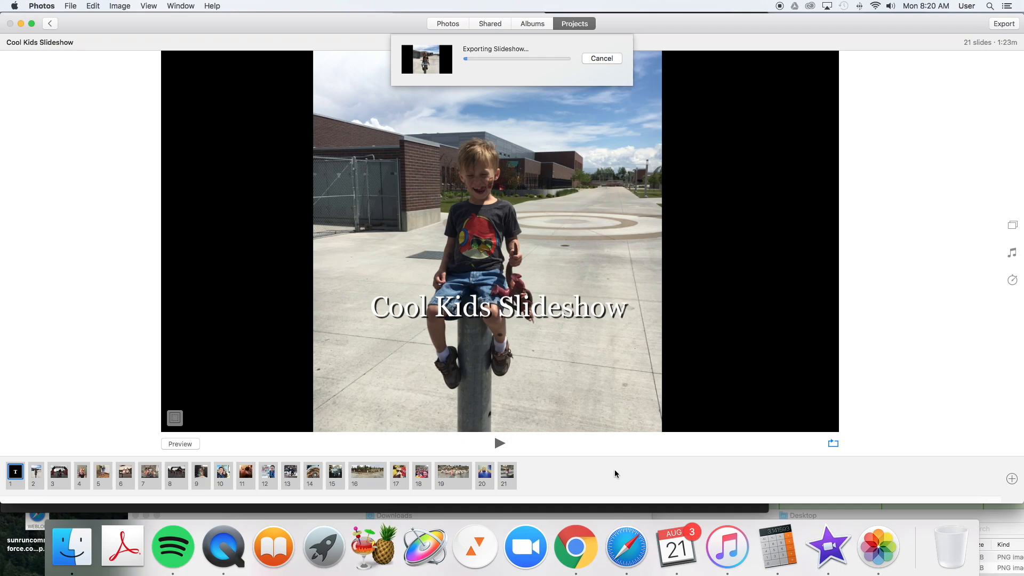
pyautogui.click(575, 547)
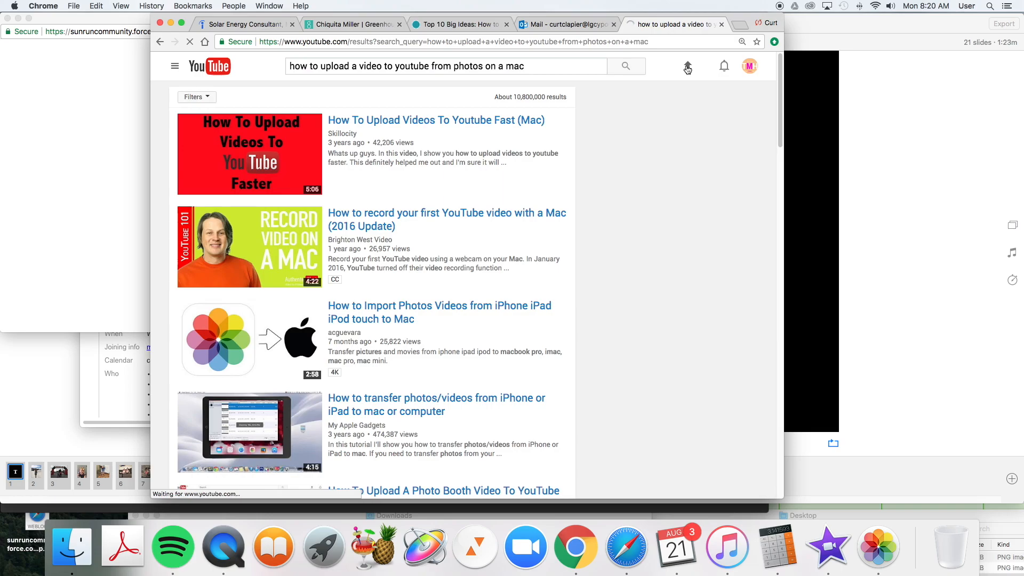
# Step: Bring up YouTube's upload page, dismissing the file chooser without picking a file
pyautogui.click(686, 65)
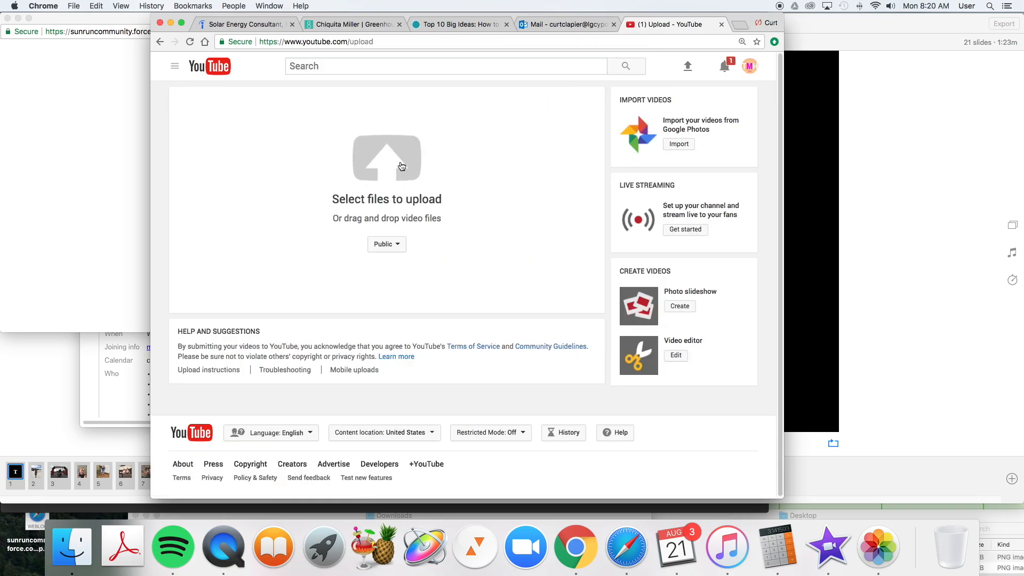
pyautogui.moveTo(413, 159)
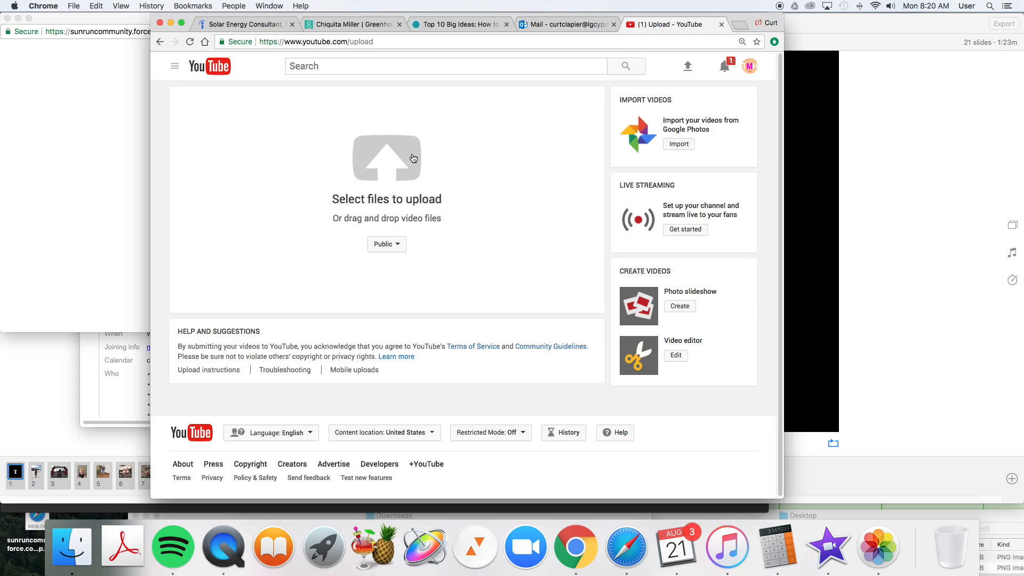
pyautogui.click(386, 157)
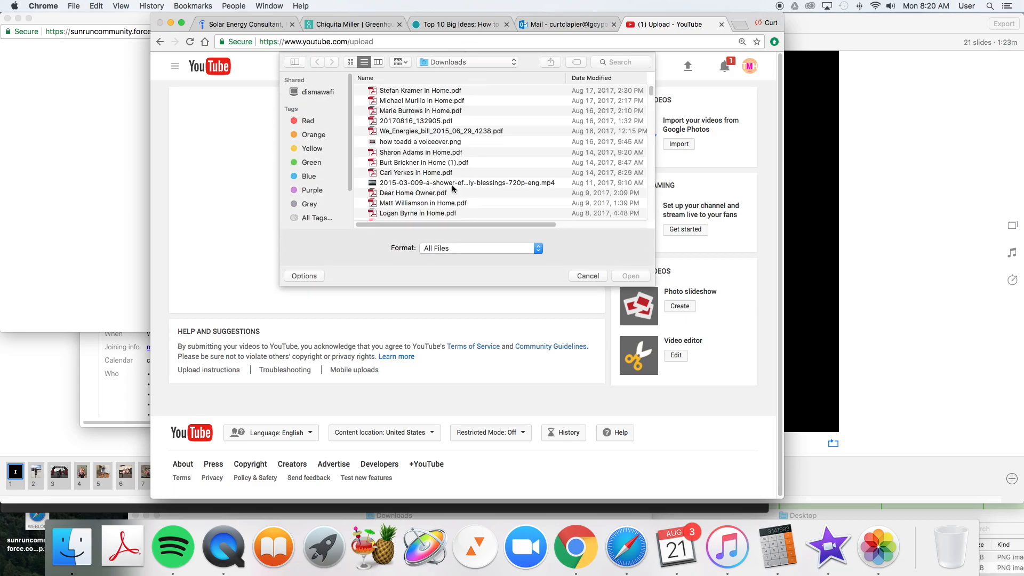
pyautogui.moveTo(433, 136)
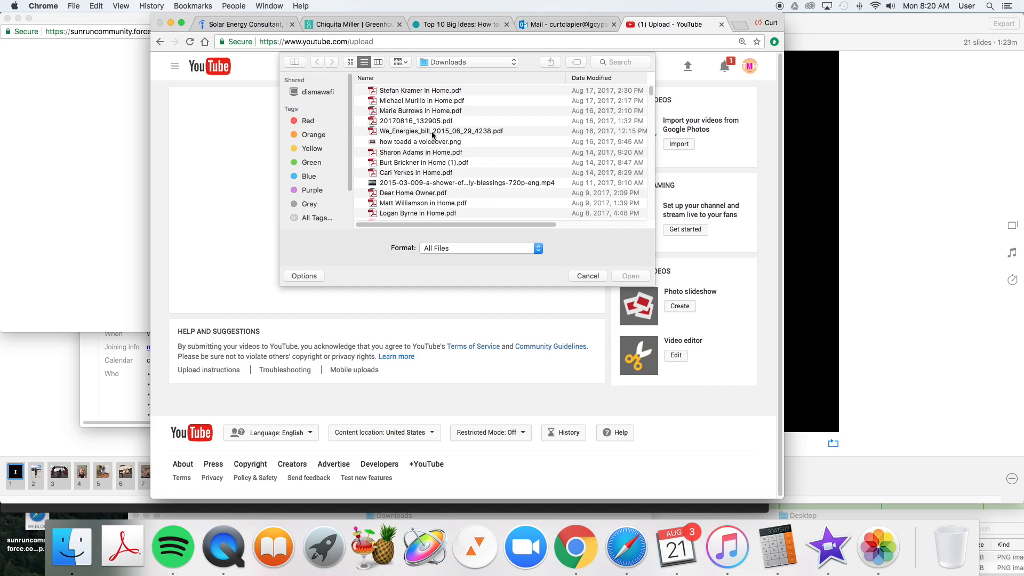
pyautogui.moveTo(460, 72)
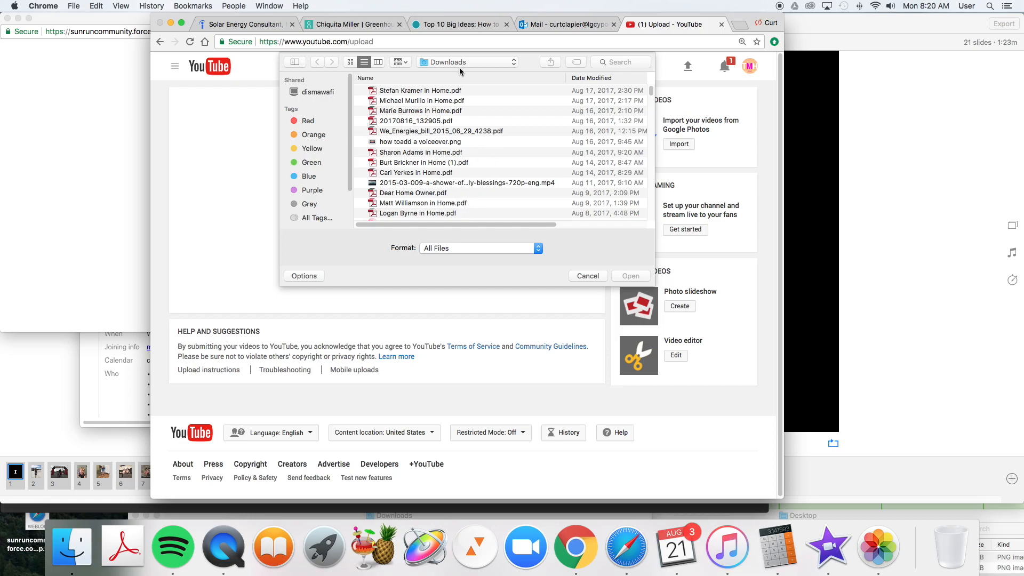
pyautogui.click(585, 276)
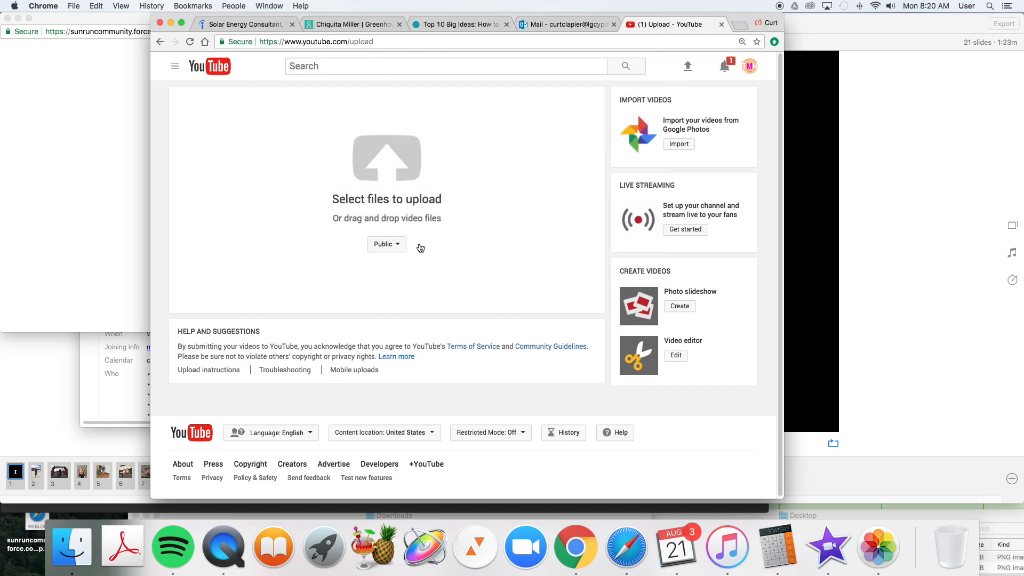
pyautogui.moveTo(430, 255)
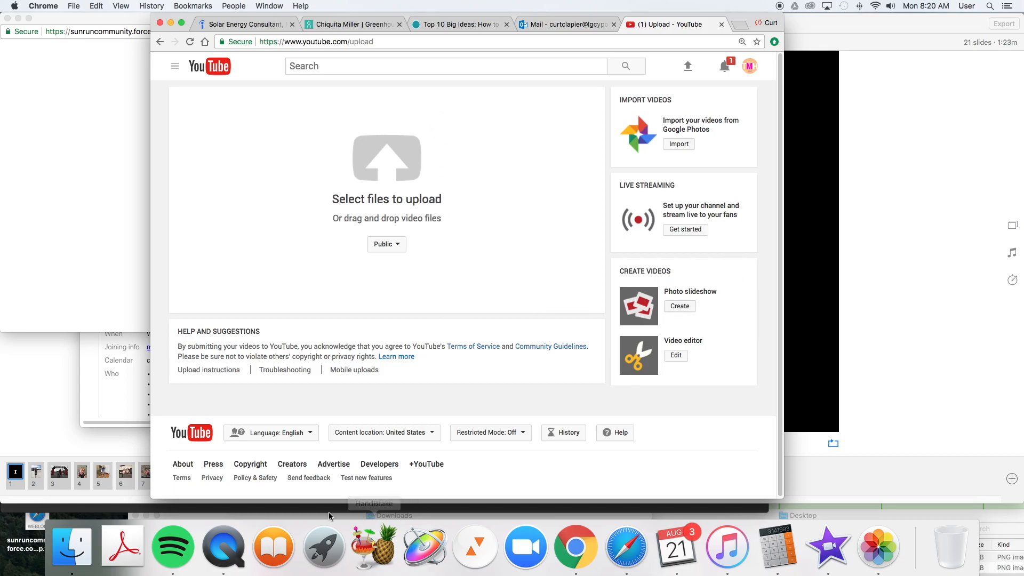
pyautogui.moveTo(71, 549)
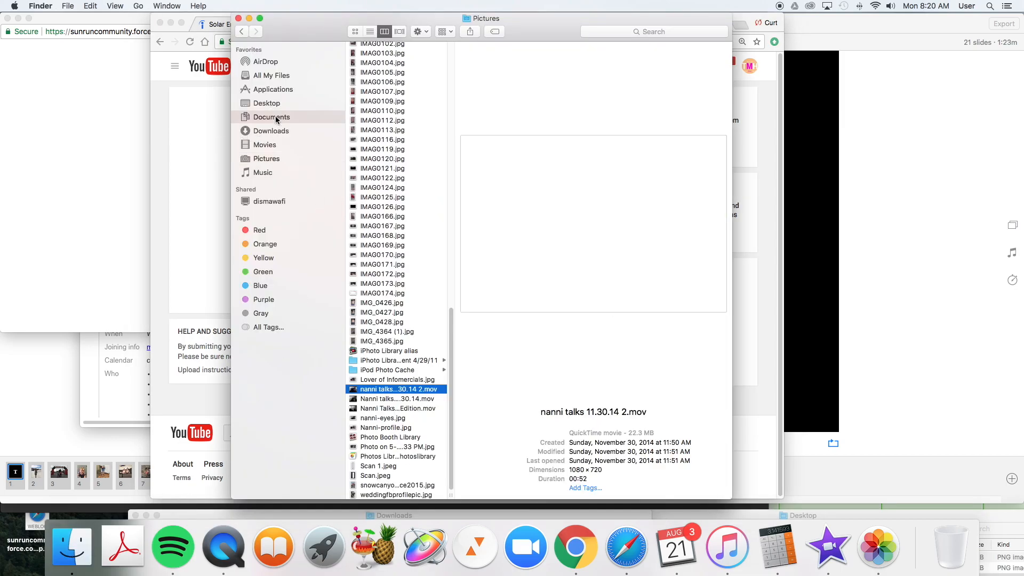
# Step: Browse Documents in Finder and go into the TMH folder looking for the exported video
pyautogui.click(271, 117)
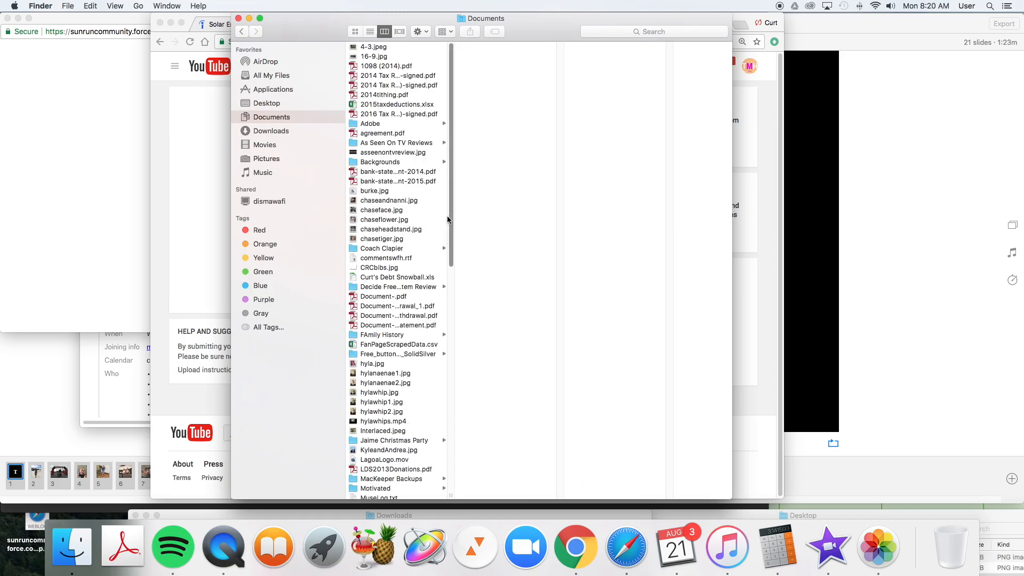
pyautogui.scroll(-3)
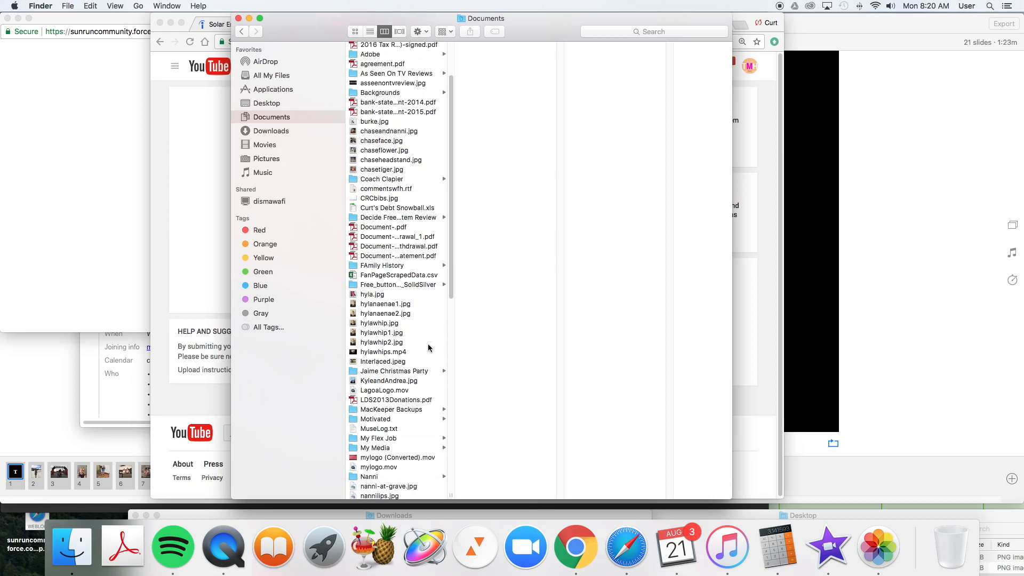
pyautogui.scroll(-3)
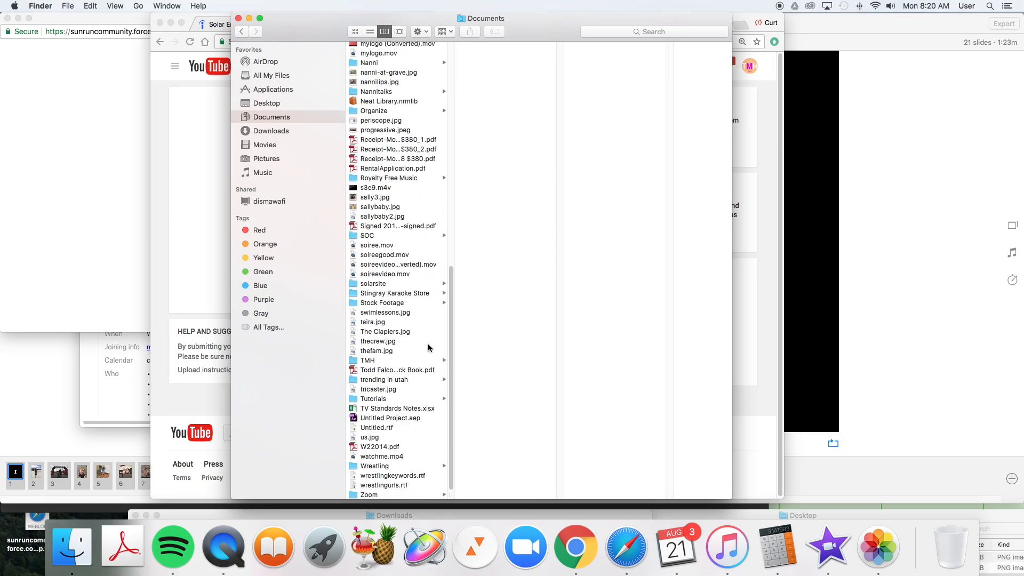
pyautogui.click(367, 360)
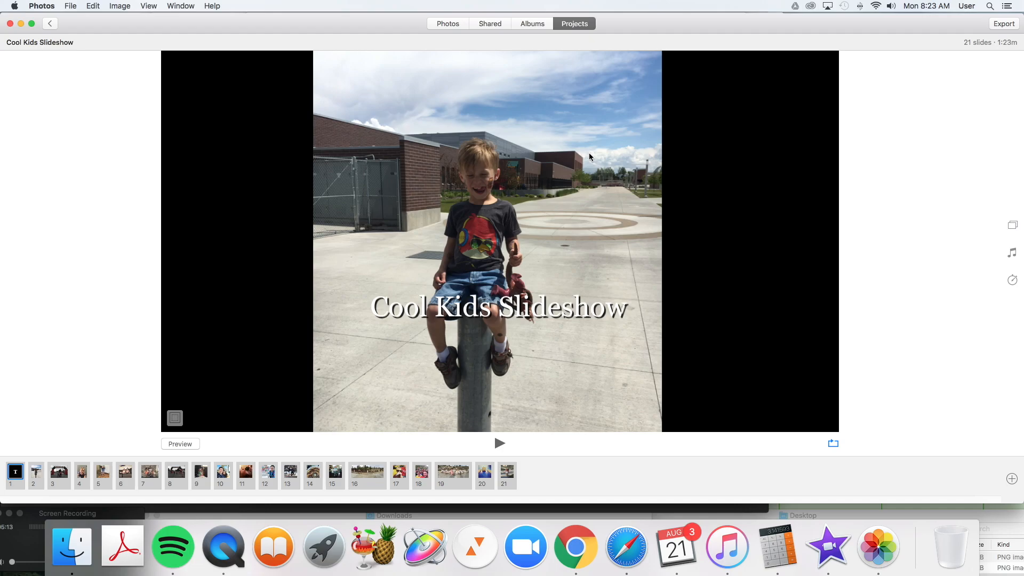
pyautogui.moveTo(369, 503)
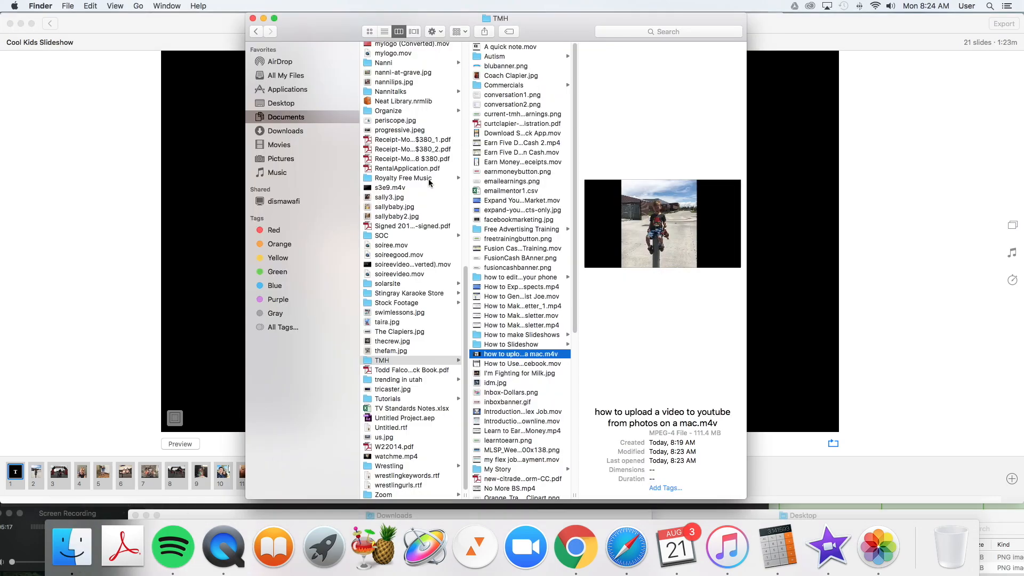
pyautogui.moveTo(475, 361)
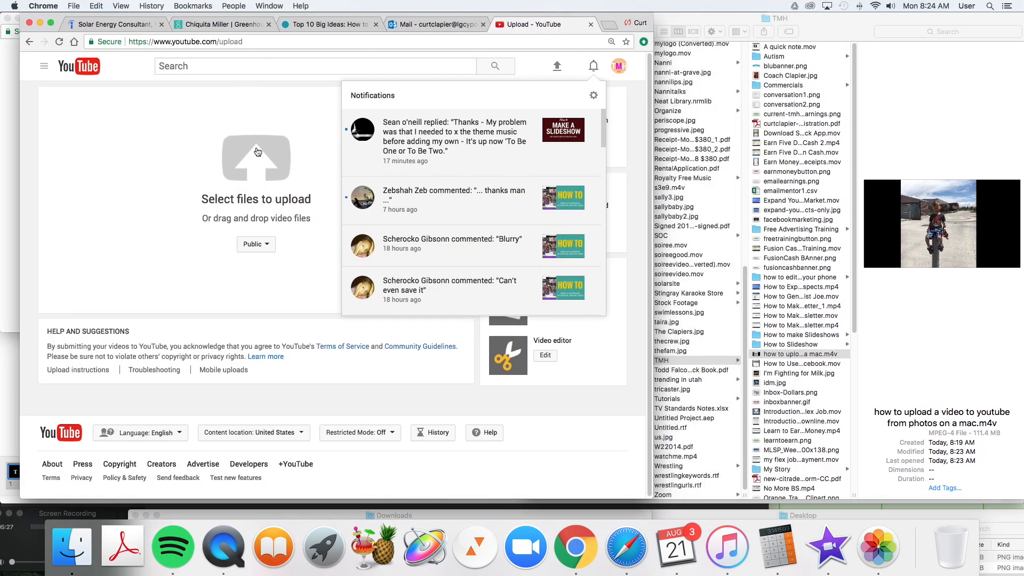
pyautogui.moveTo(591, 66)
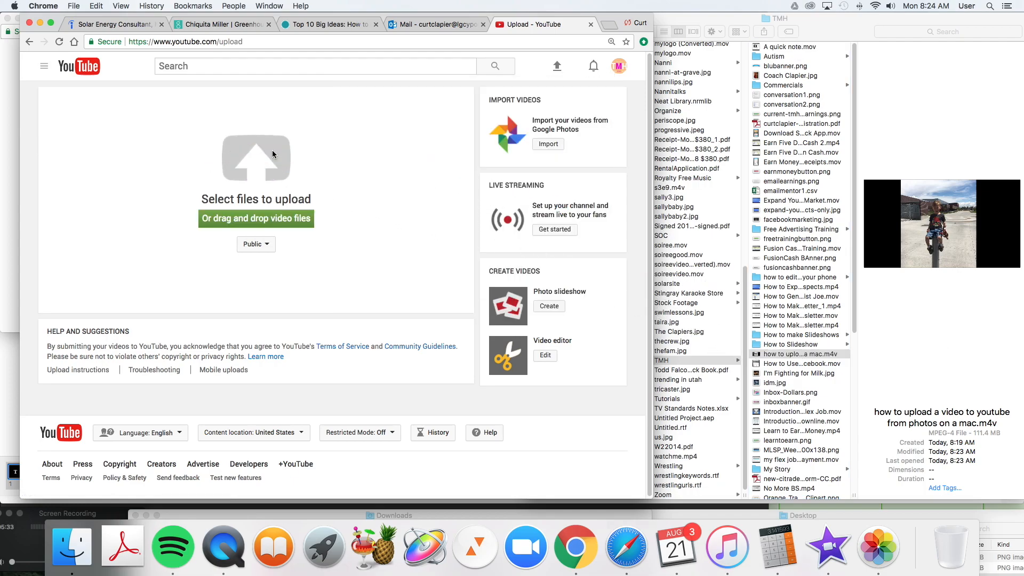
# Step: Upload the .m4v to YouTube, titled 'how to upload a video to youtube from photos on a mac'
pyautogui.click(255, 157)
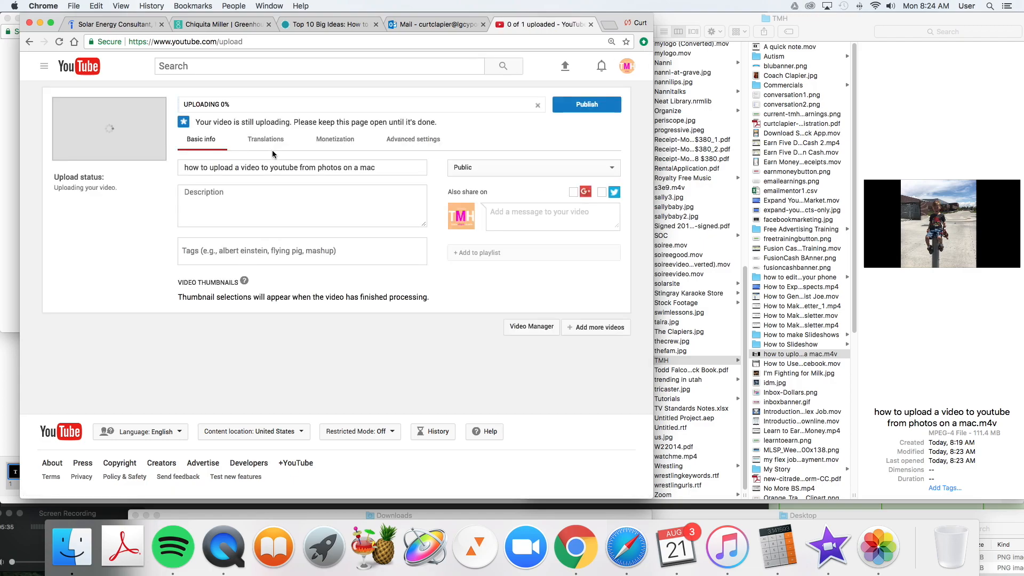